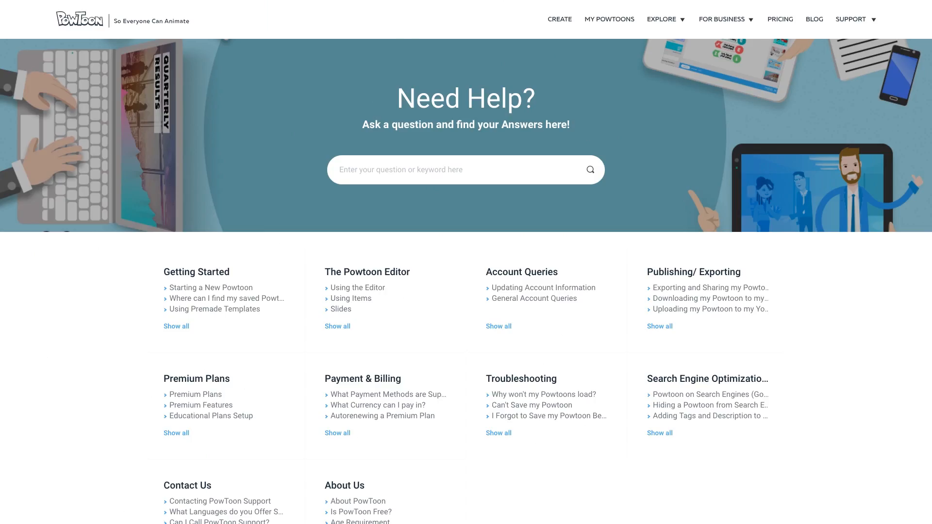
mouse_move(56, 279)
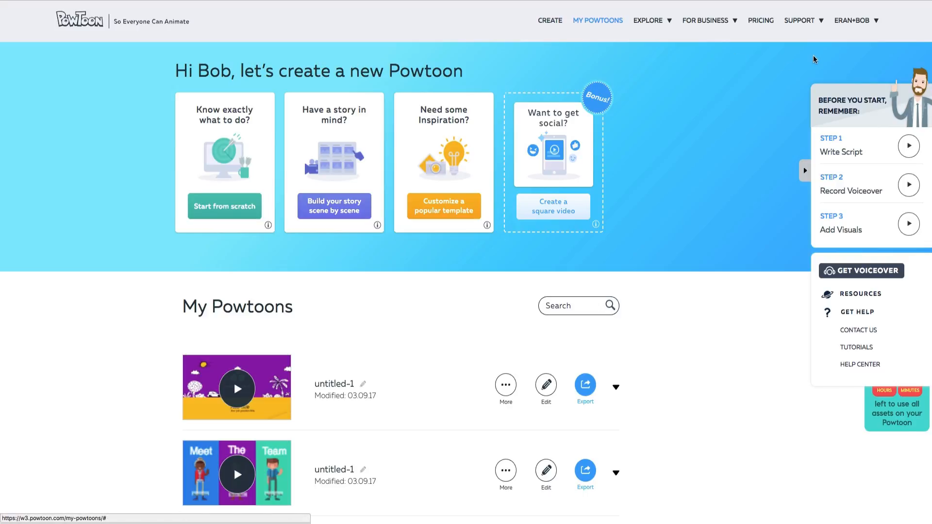
Create a new blank Powtoon from the My Powtoons dashboard and scroll the page.
left_click(800, 20)
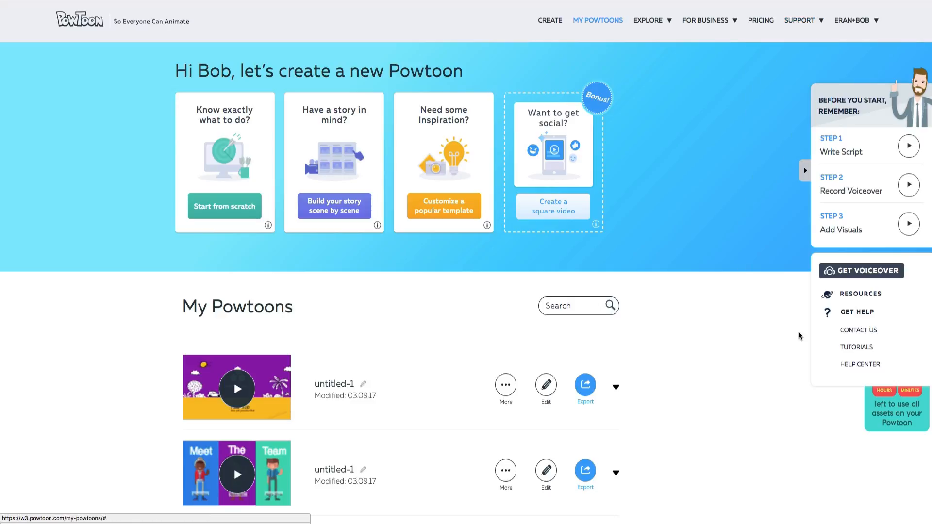
mouse_move(854, 375)
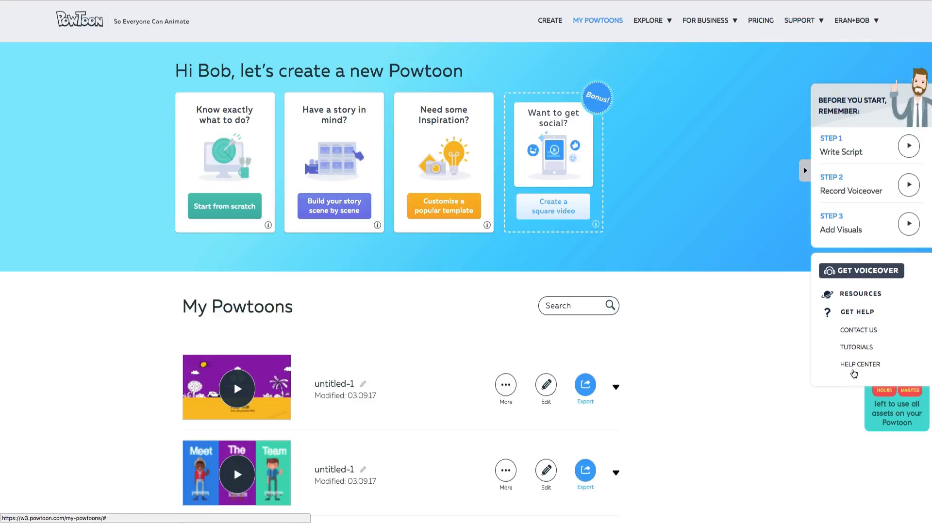
scroll("down", 3)
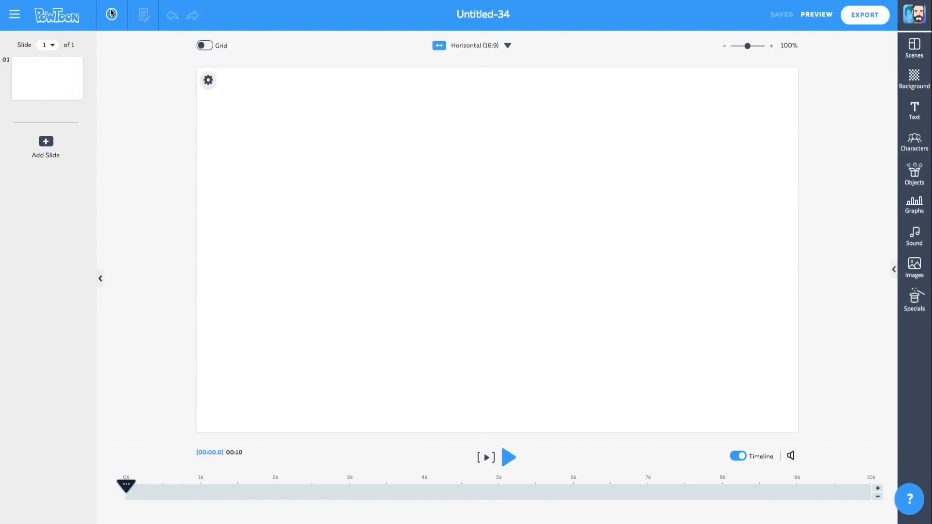
mouse_move(111, 15)
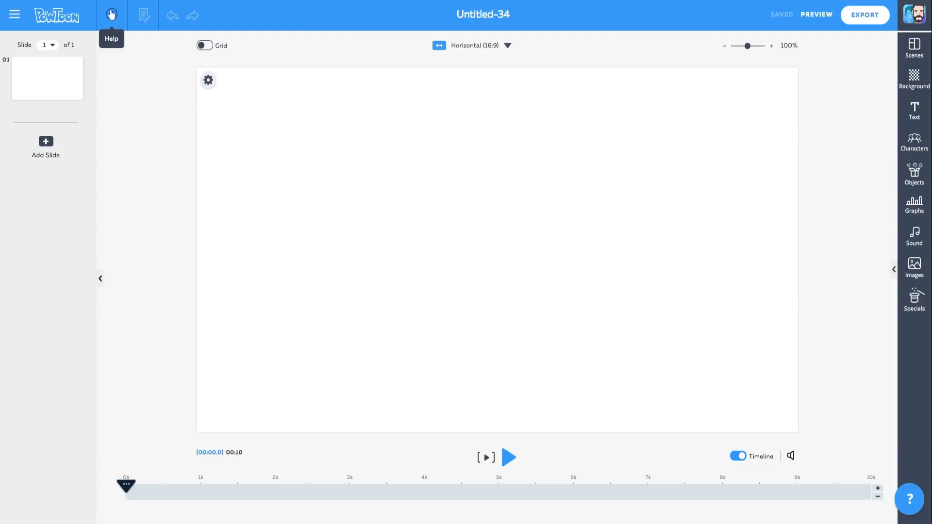
From the editor's Help menu, choose Help Center to reach the help site.
left_click(110, 14)
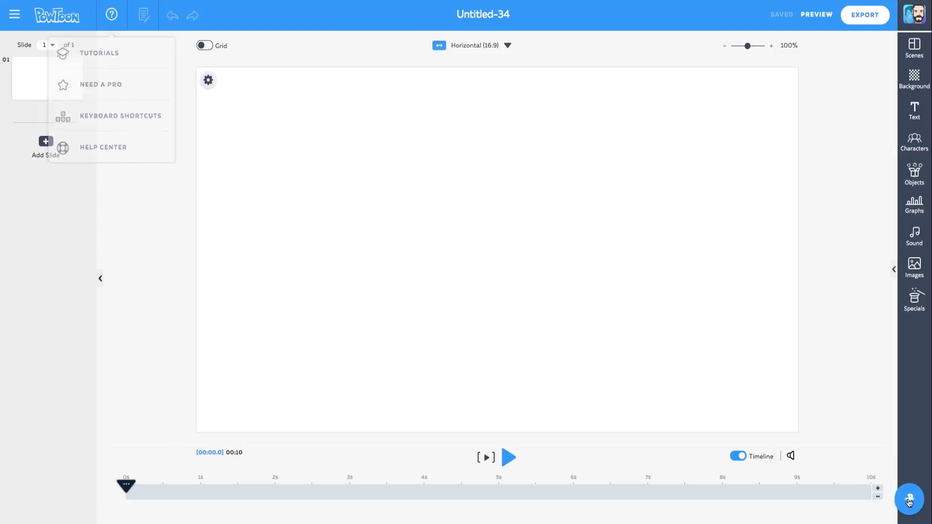
left_click(102, 147)
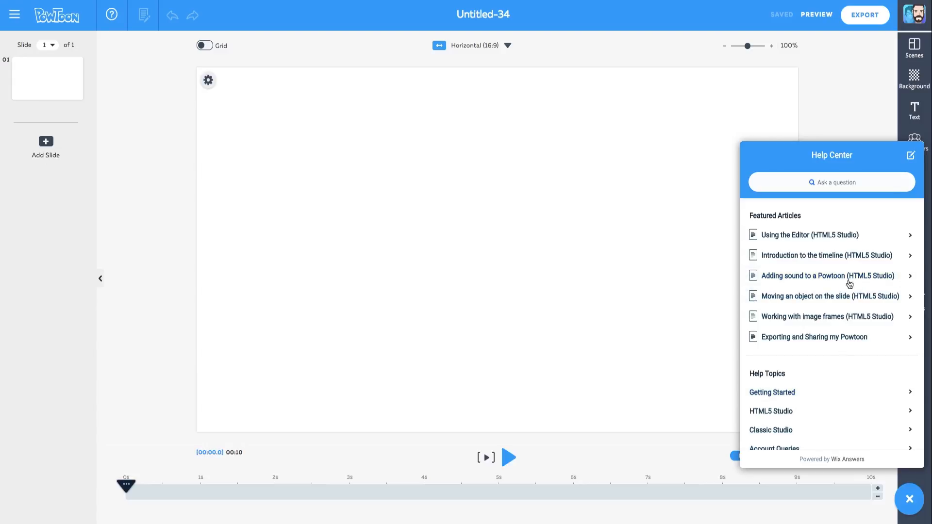
left_click(910, 155)
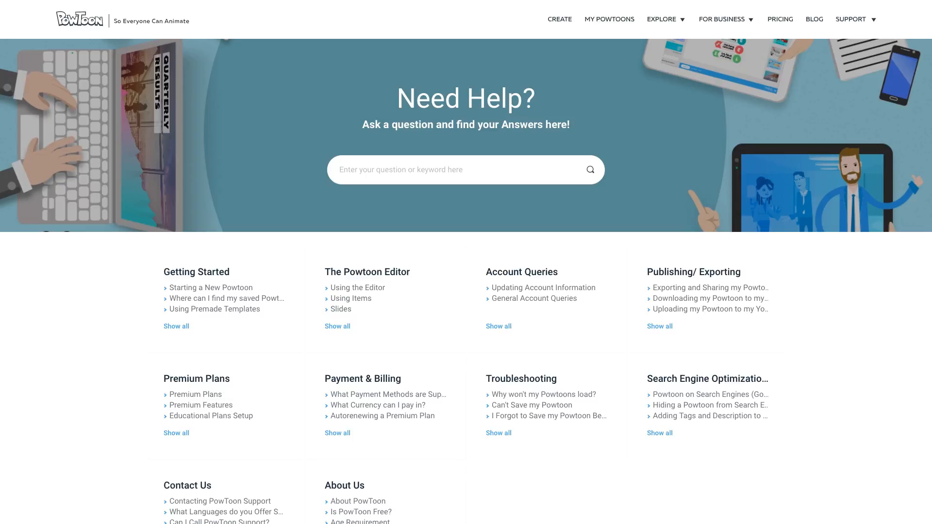
mouse_move(125, 256)
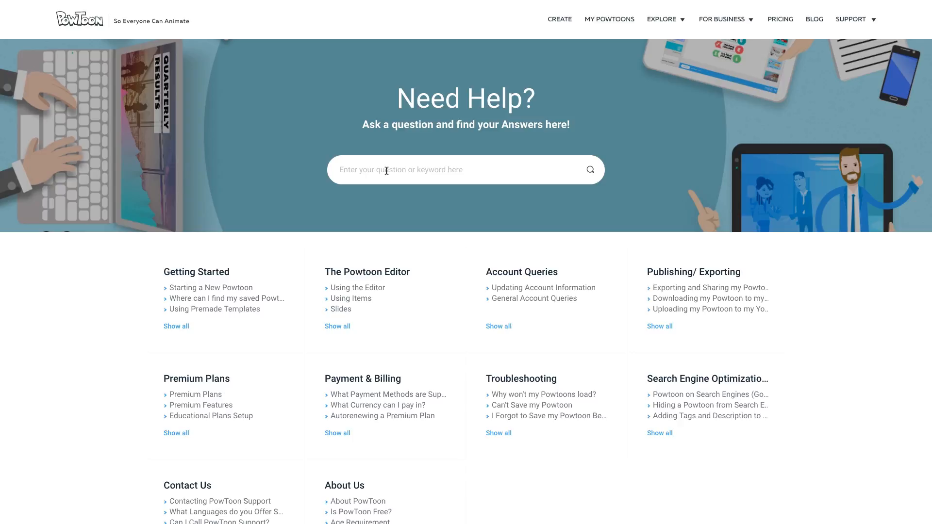
Search the Help Center for 'upload' and open the Uploading Your Own Image article.
type("upload an image")
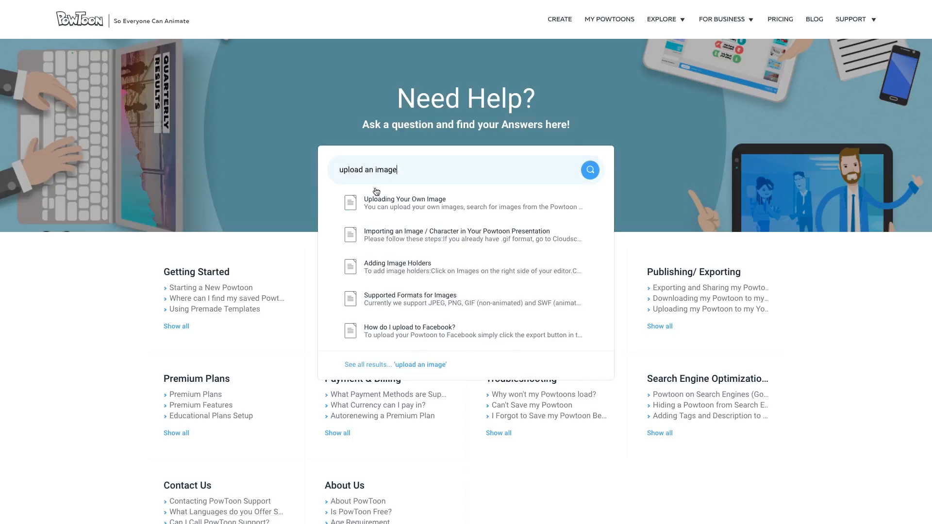
left_click(404, 202)
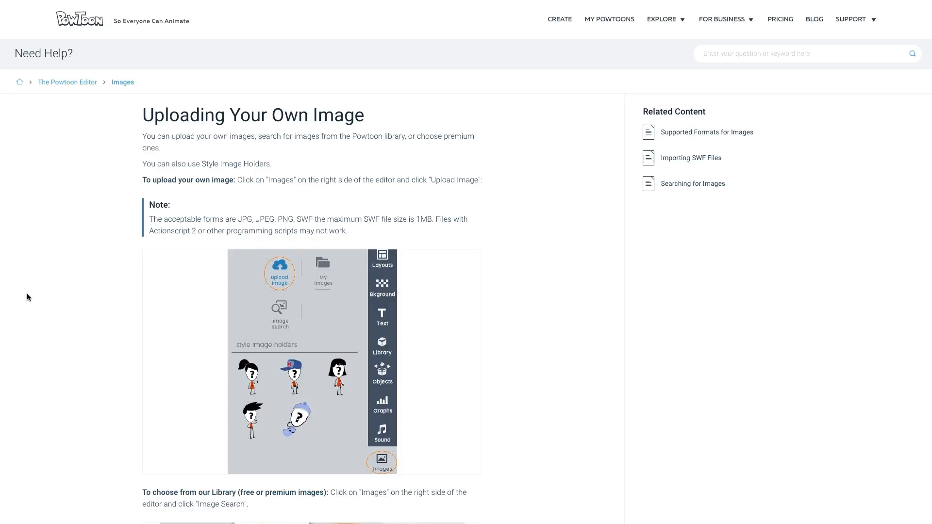
mouse_move(777, 162)
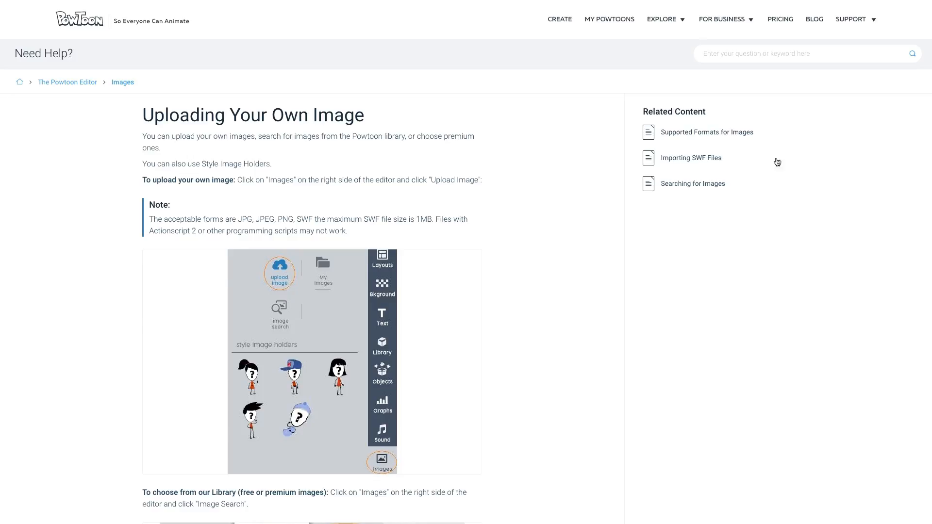
mouse_move(571, 249)
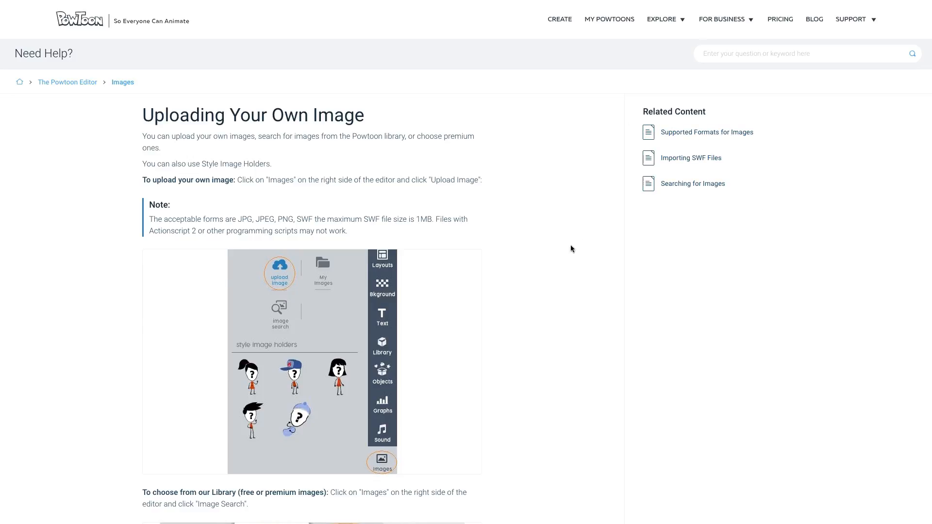
mouse_move(560, 269)
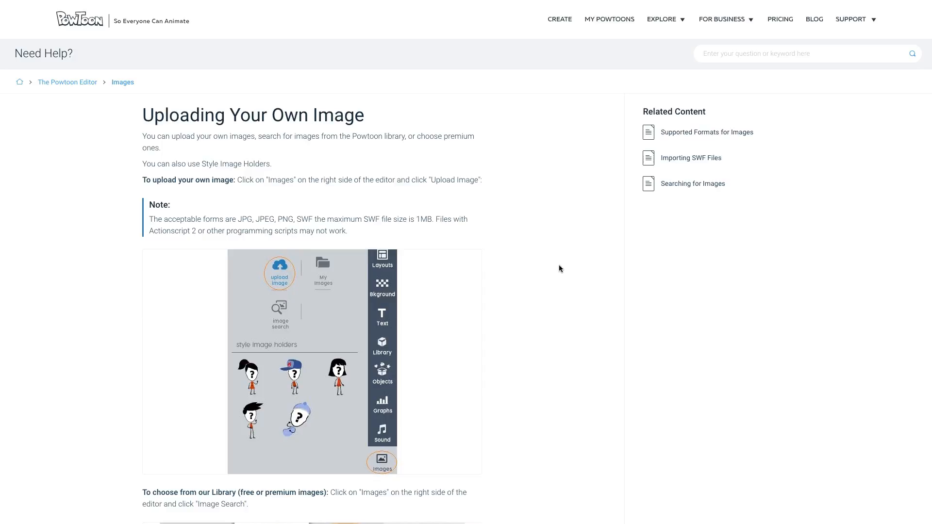
mouse_move(561, 326)
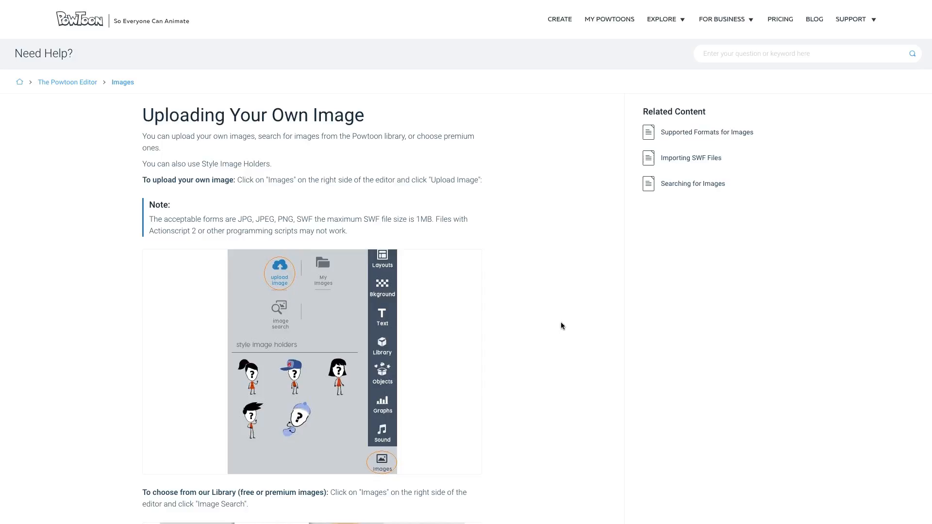
Answer No to 'Did this answer your question?' and follow Contact Us to the ticket form.
scroll("down", 3)
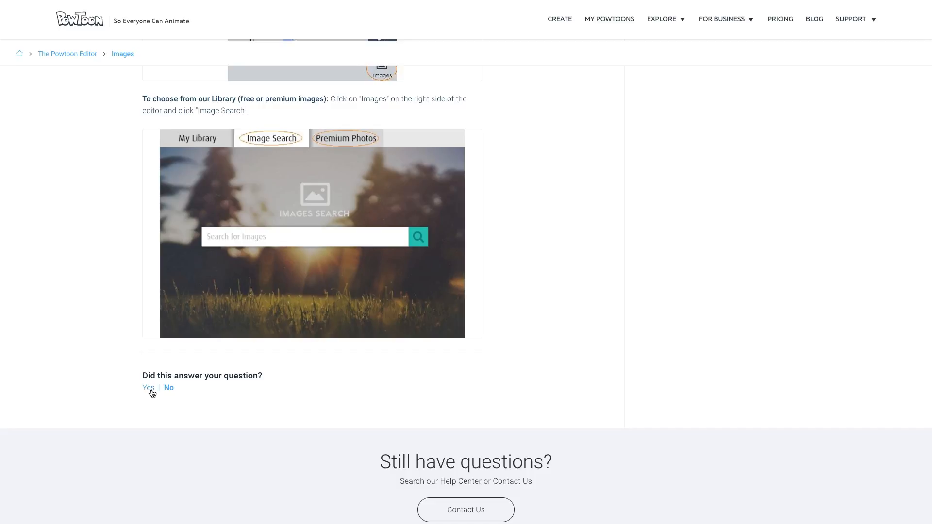
left_click(169, 388)
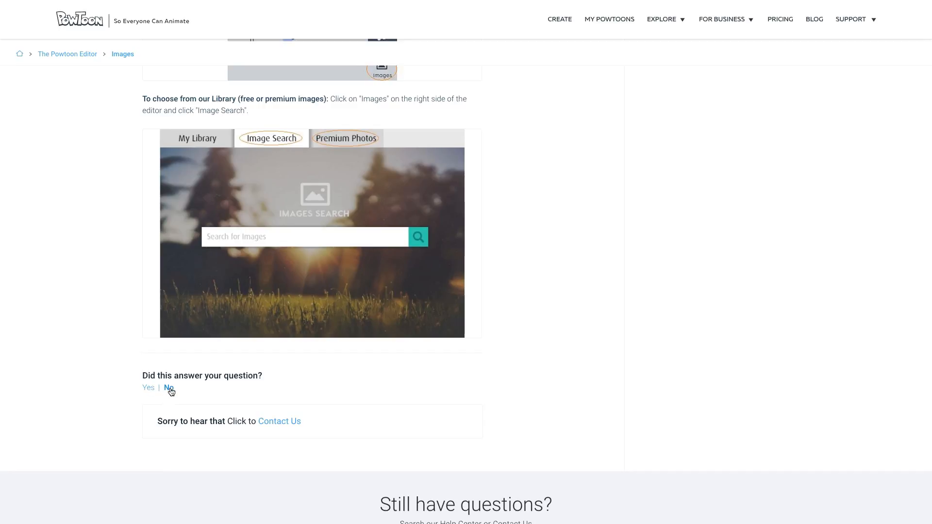
left_click(278, 420)
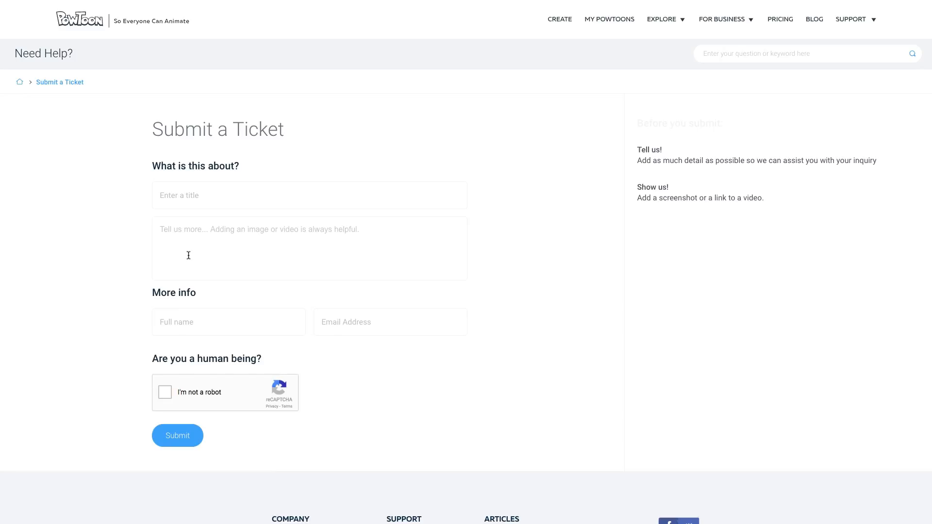
mouse_move(89, 10)
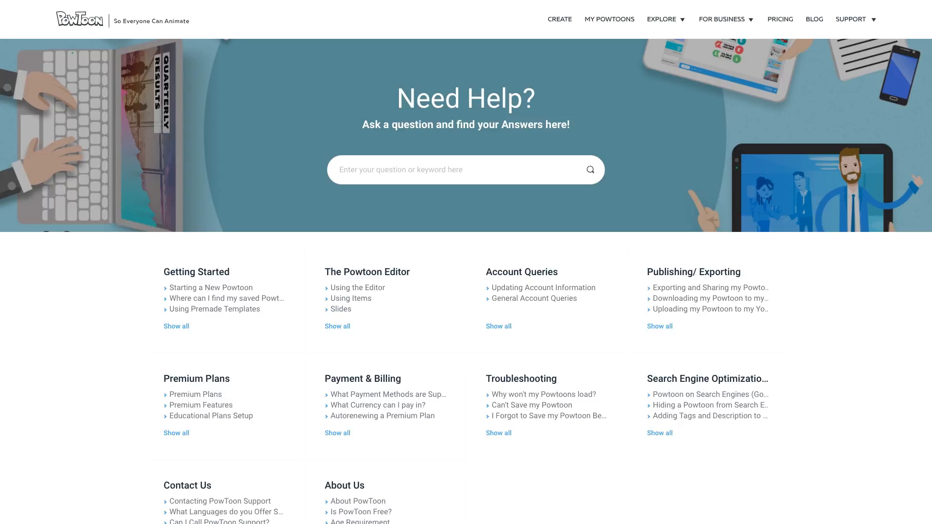
mouse_move(63, 293)
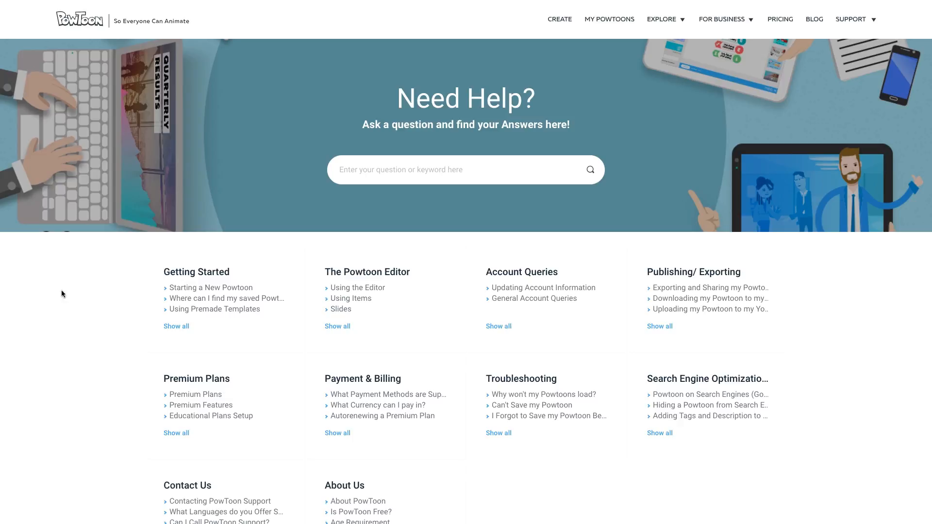
mouse_move(100, 297)
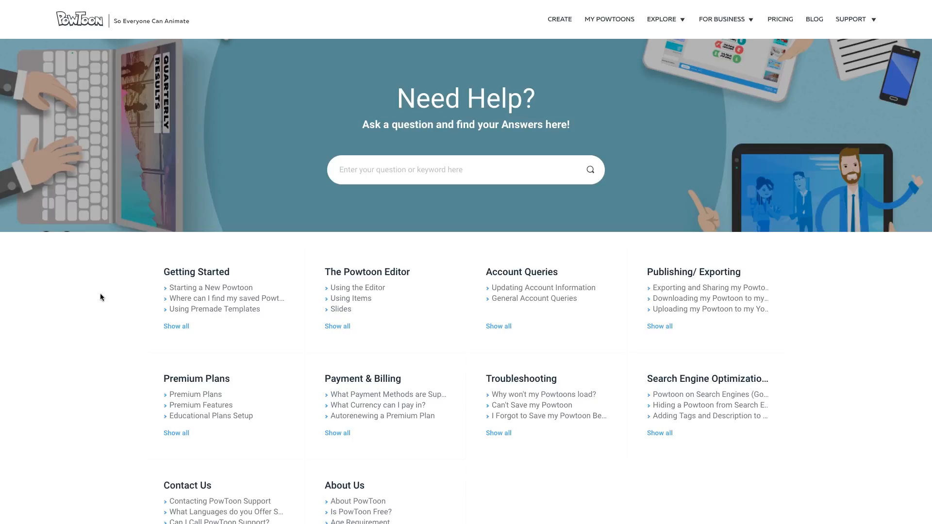
mouse_move(114, 295)
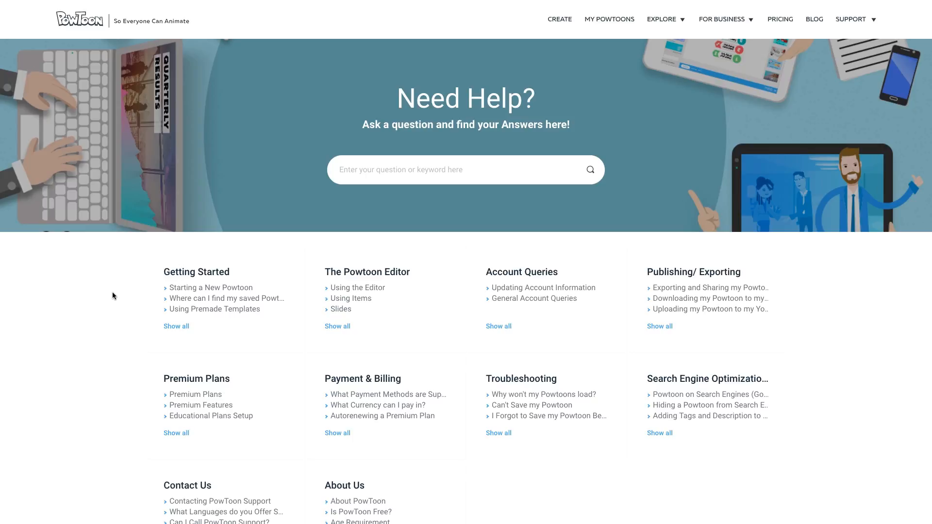
mouse_move(105, 294)
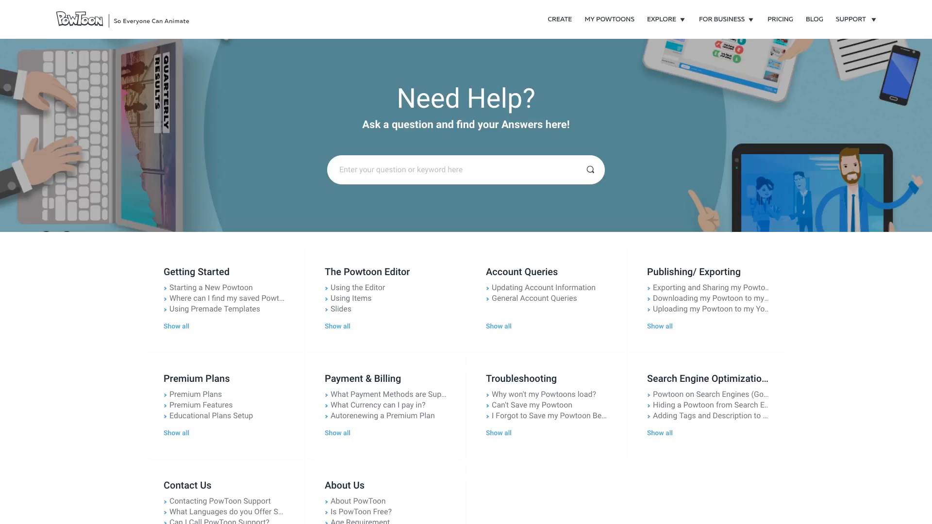
mouse_move(261, 351)
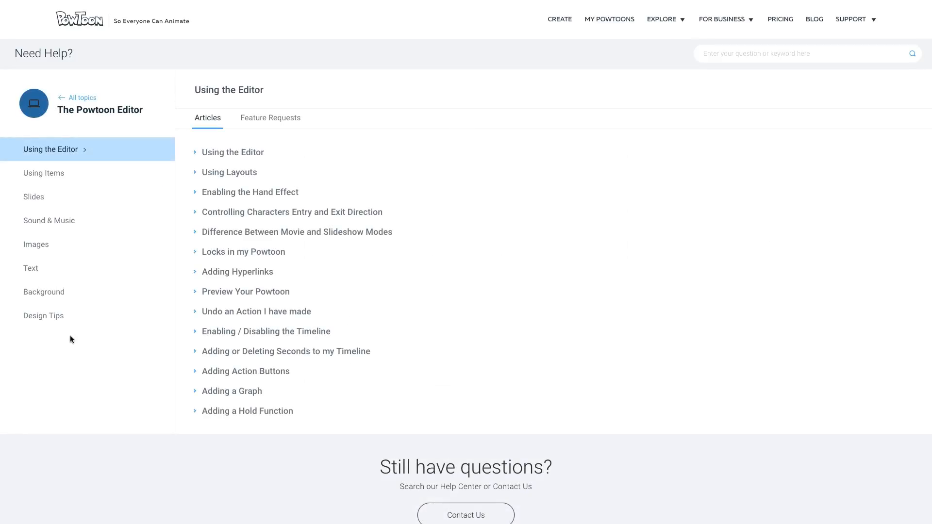
mouse_move(250, 192)
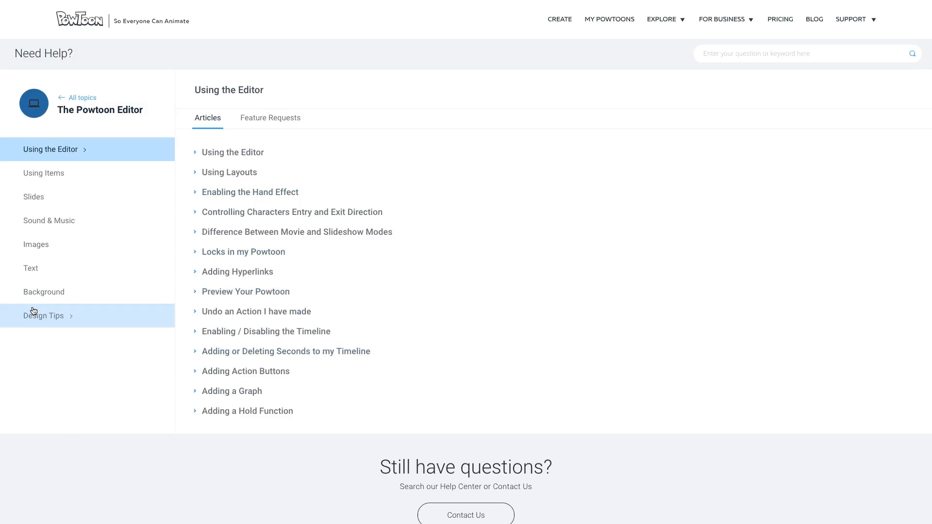
Show Feature Requests under Using the Editor and open the action buttons/hyperlinks request.
left_click(270, 117)
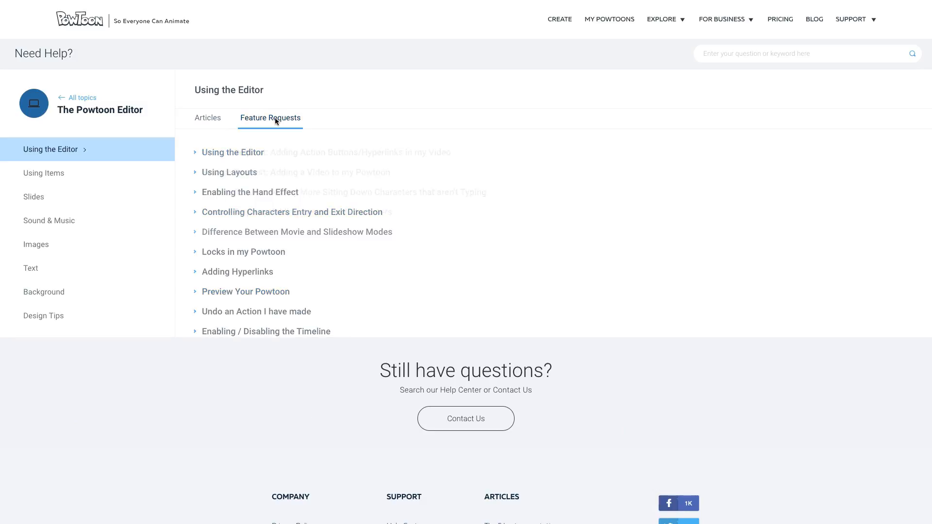
left_click(270, 118)
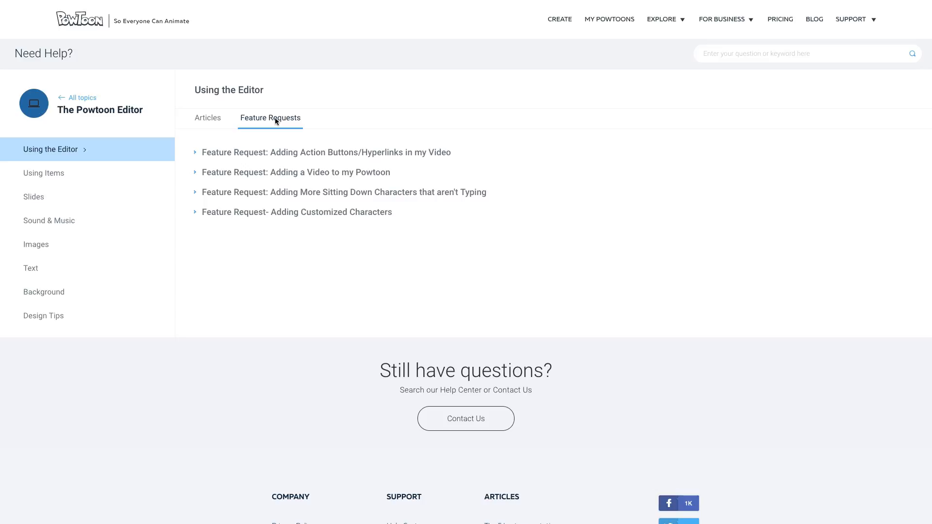
left_click(326, 153)
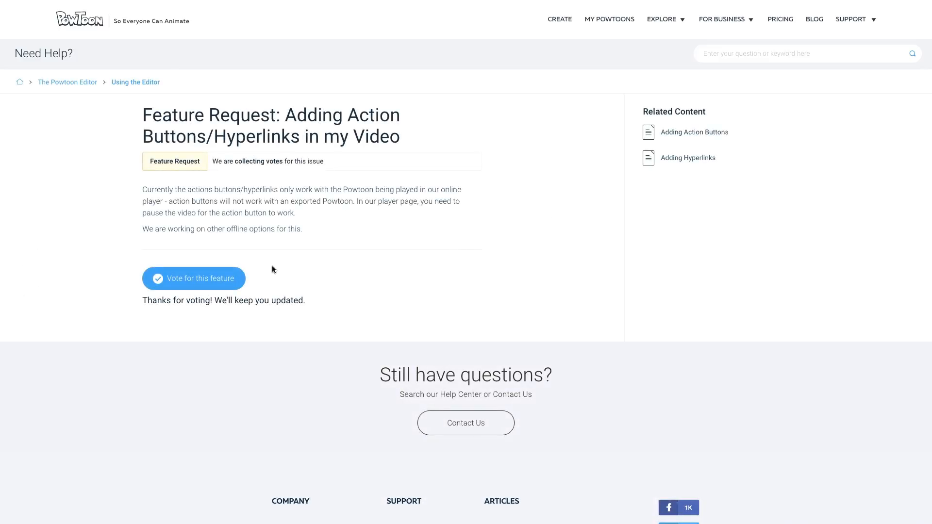
mouse_move(266, 168)
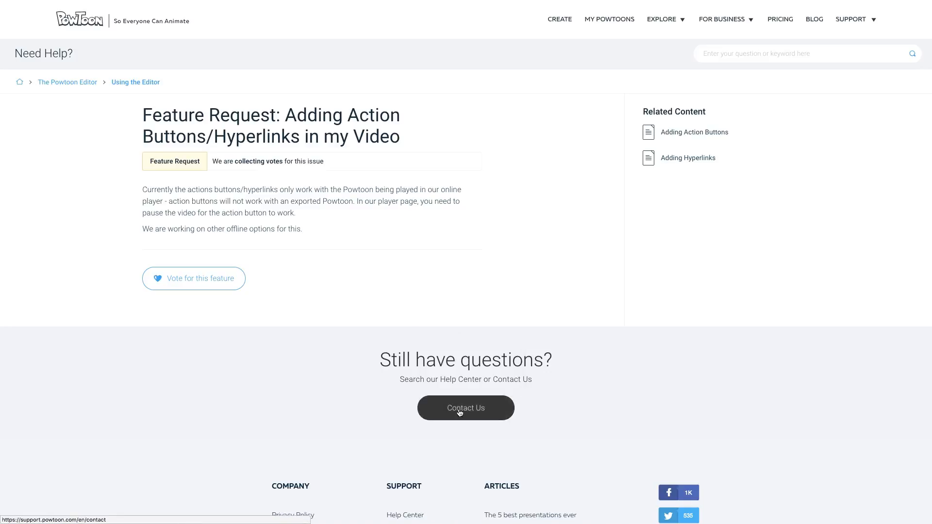
Fill the ticket with title 'I can't upload an image', description 'Help! U' and name 'Tony PowToo'.
left_click(465, 408)
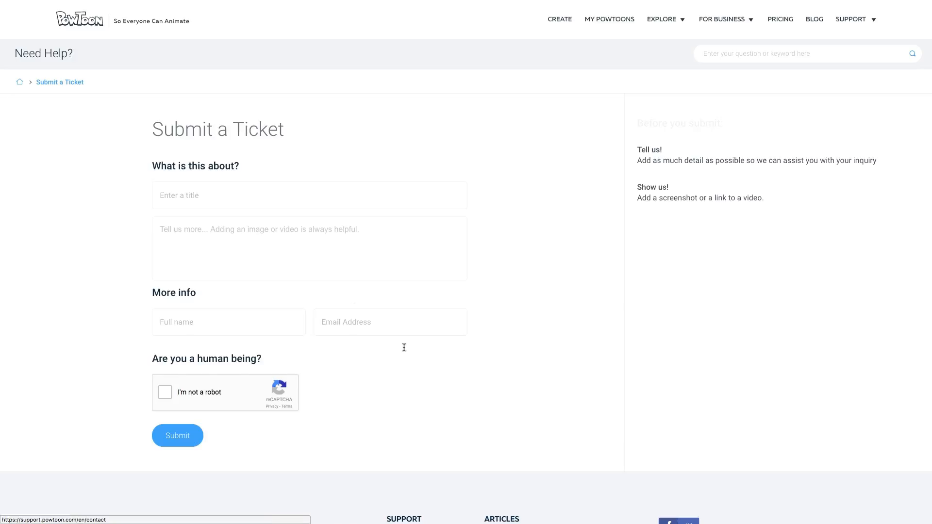
type("I can't upload an image")
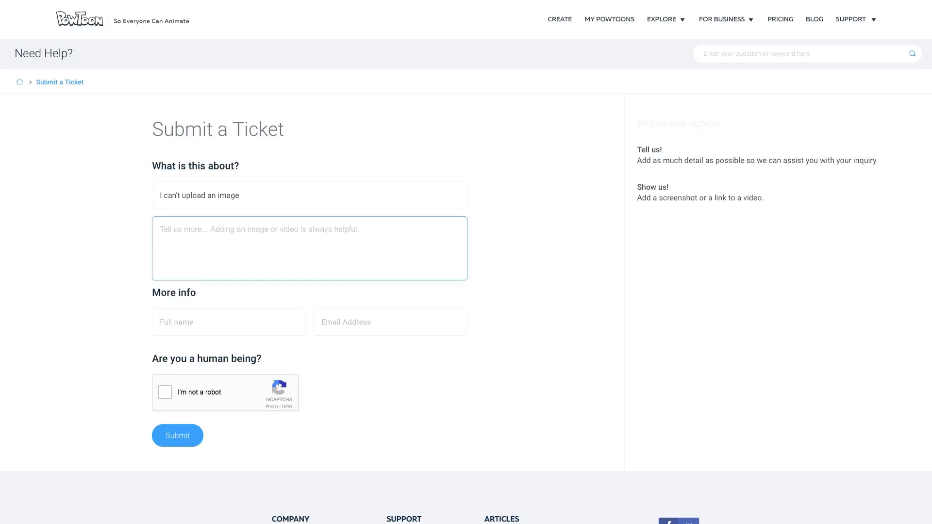
type("Help! U")
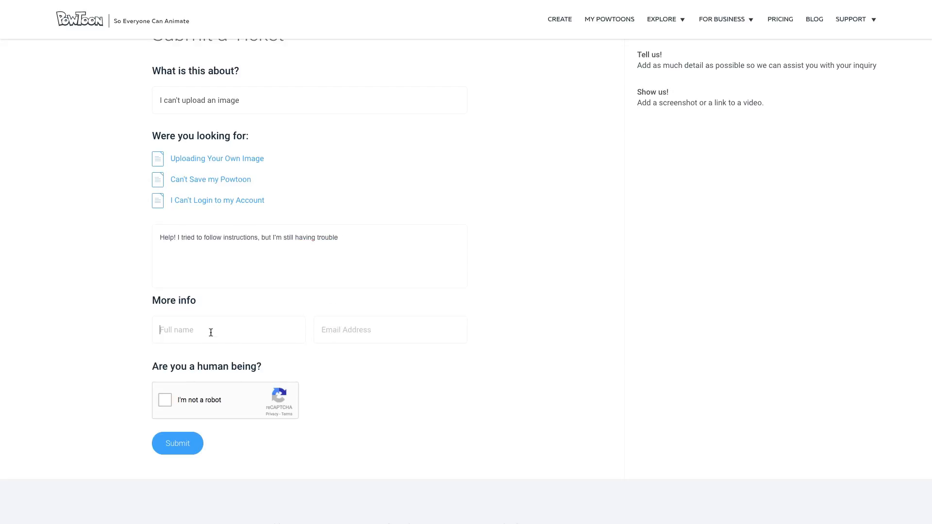
type("Tony PowToo")
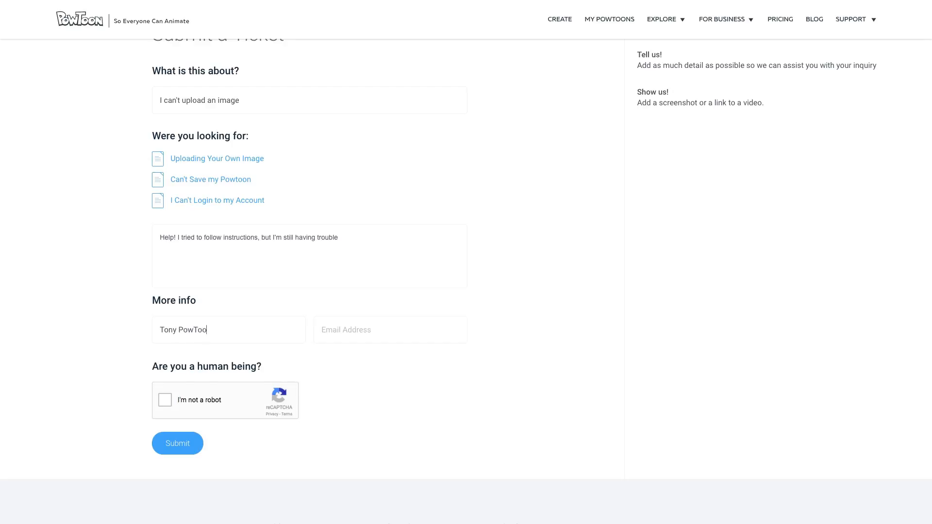